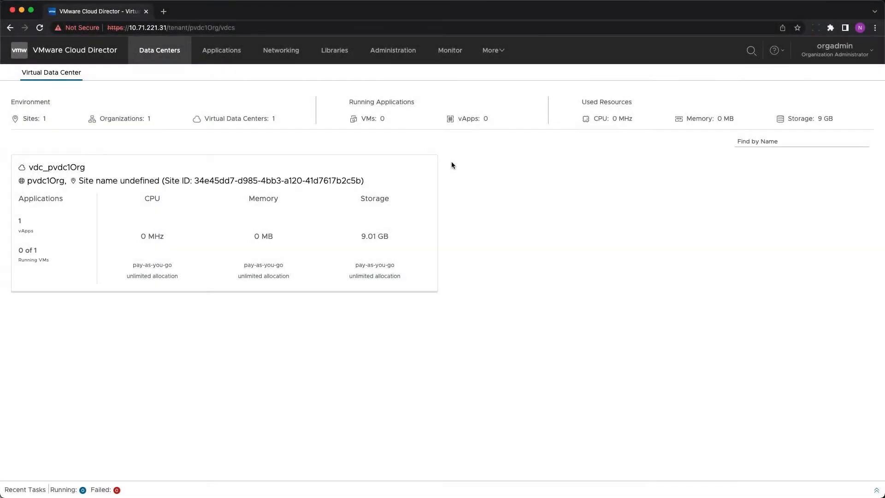
Step: Show the source org's Catalogs list (catalog1, catalog2_org2_shared, catalog2_subscribed) and reveal the Availability entry
left_click(334, 50)
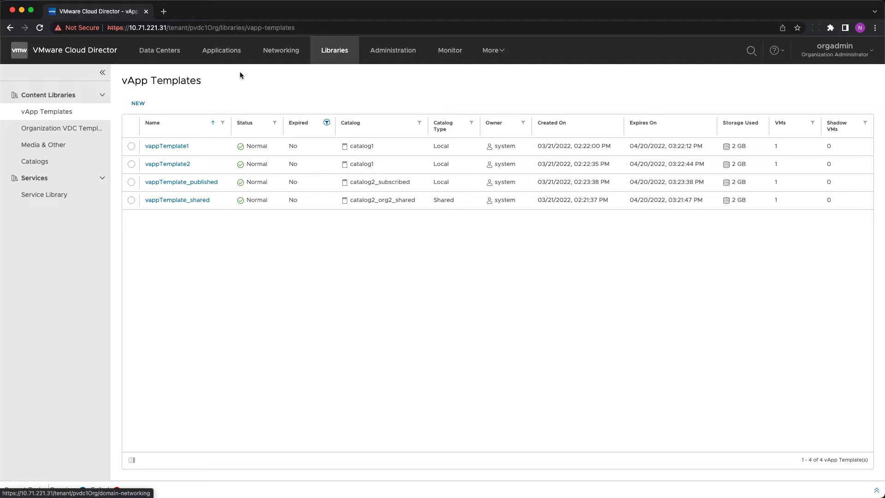
mouse_move(41, 161)
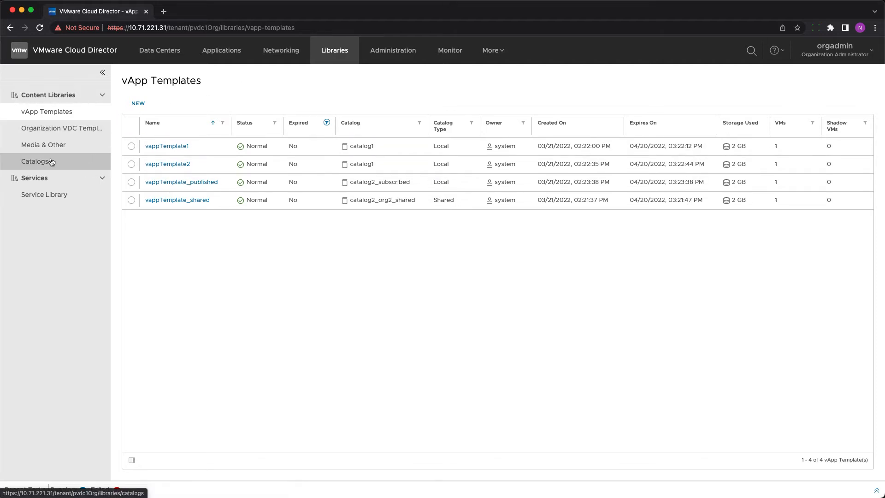
left_click(34, 162)
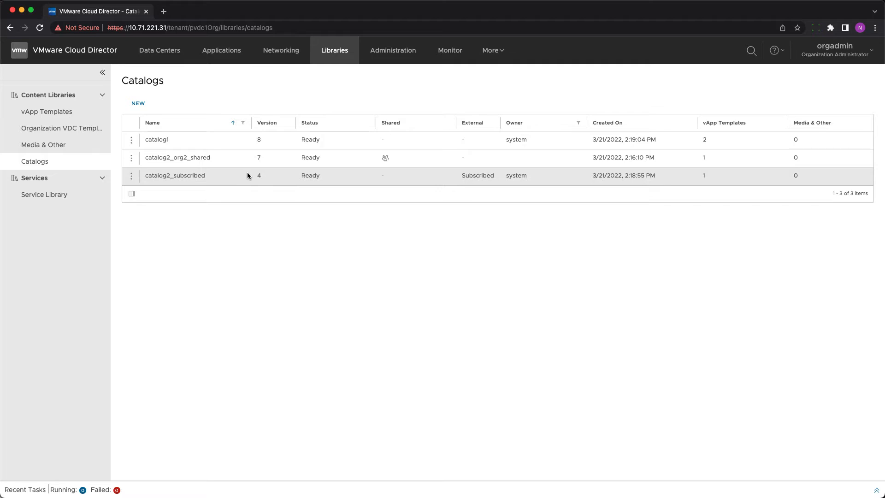
left_click(493, 50)
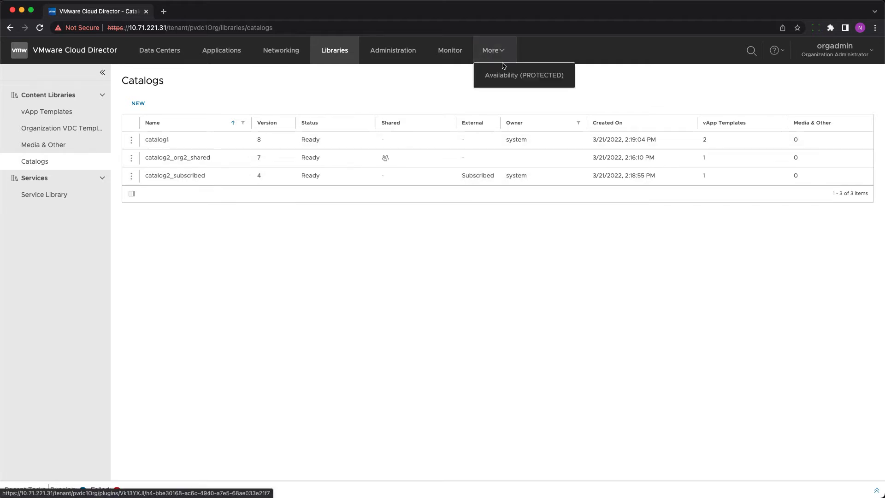
Step: Reach the Outgoing Replications view of the Cloud Director Availability dashboard
left_click(524, 75)
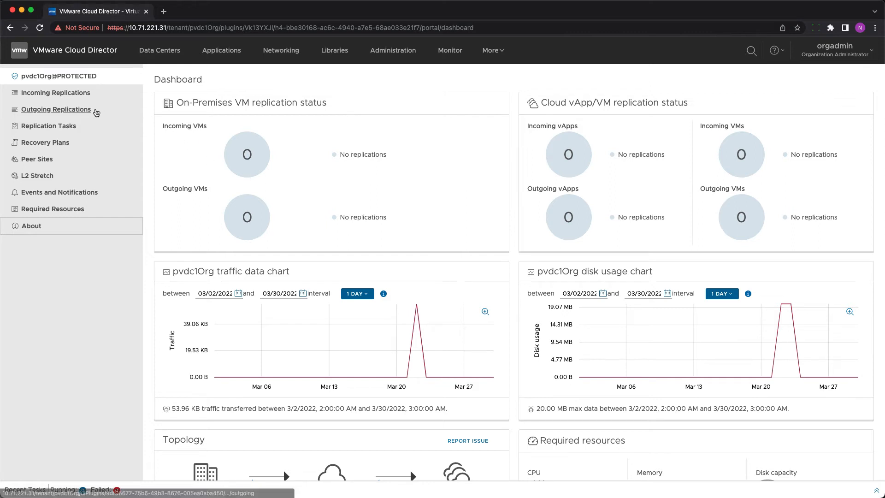
left_click(55, 108)
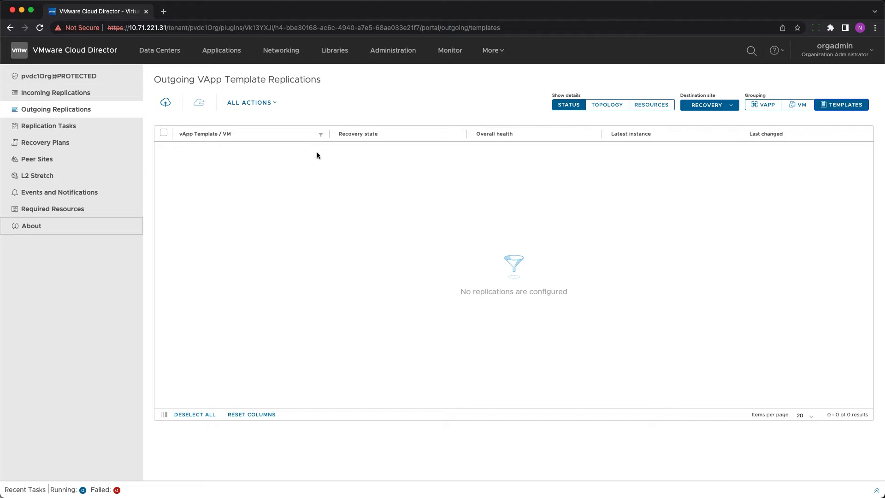
mouse_move(165, 103)
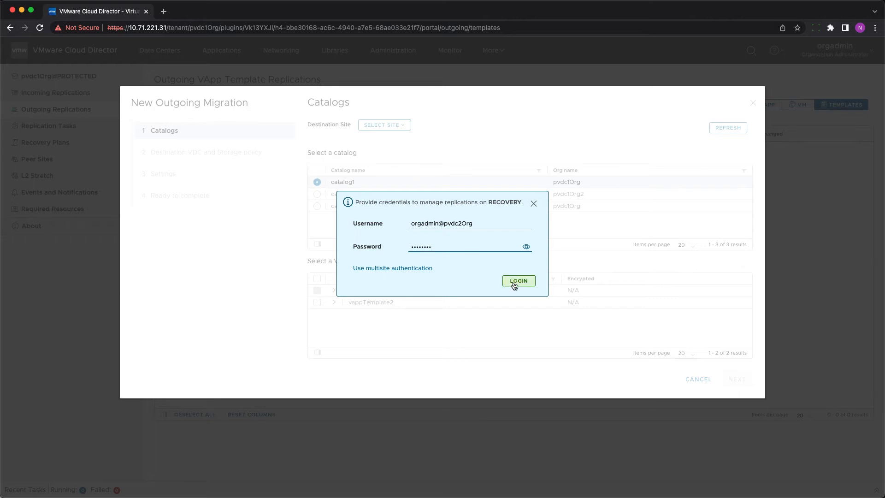
Step: Sign in to the RECOVERY site and choose vappTemplate2 from catalog1 as the migration source
left_click(518, 280)
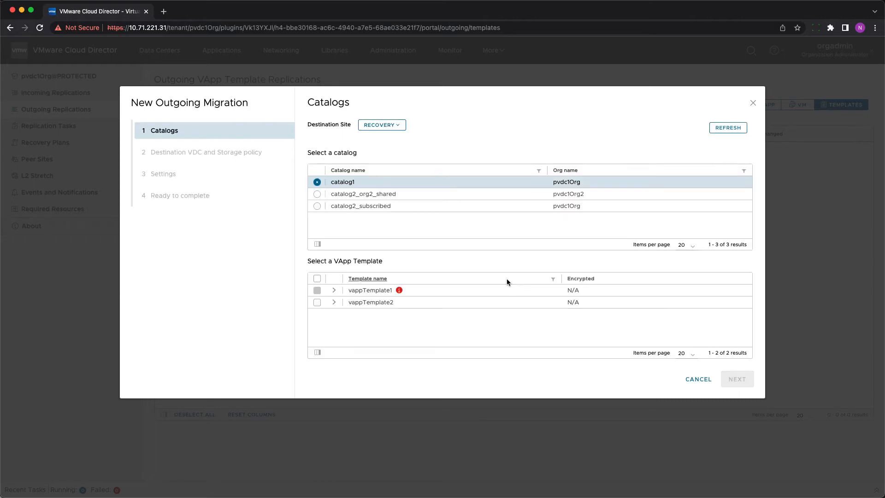
left_click(317, 193)
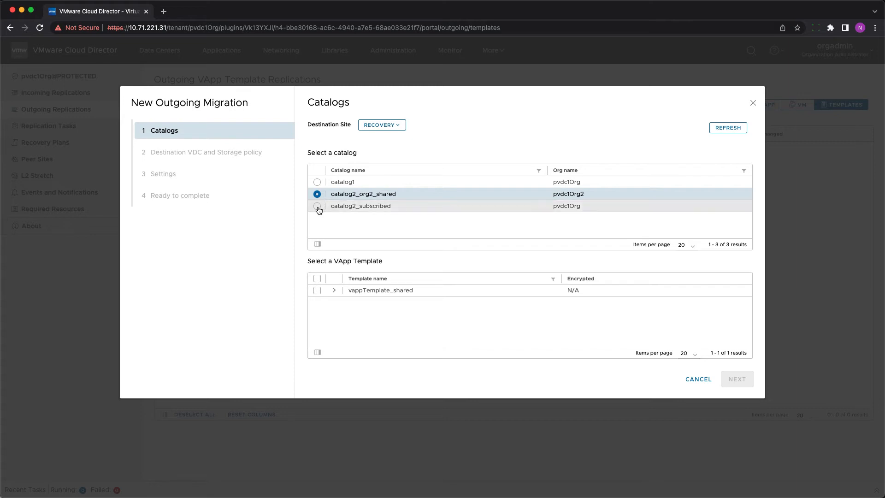
left_click(317, 182)
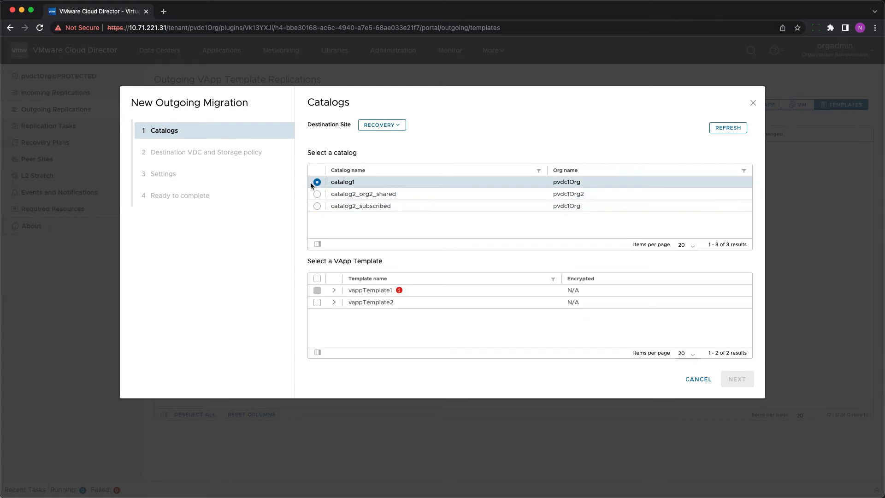
left_click(317, 301)
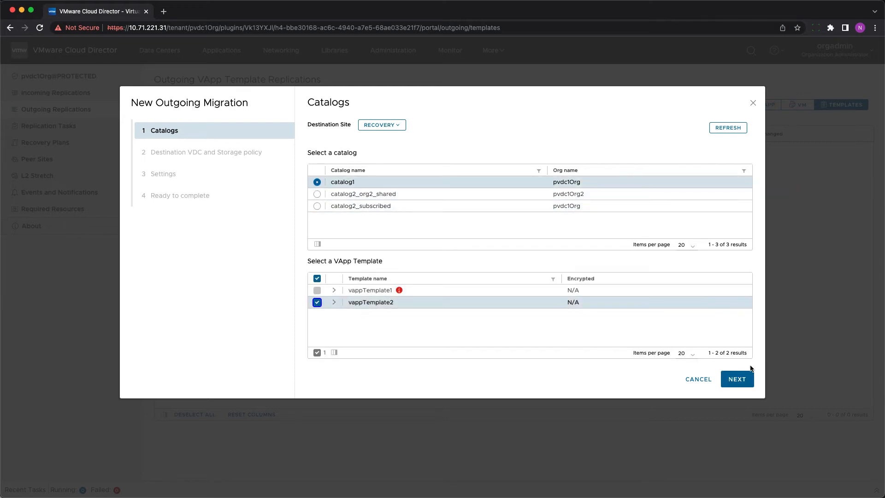
left_click(738, 379)
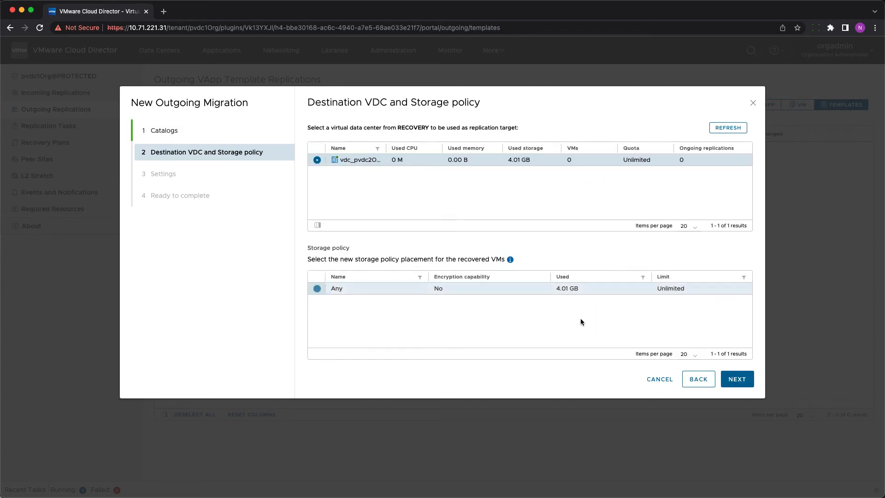
Step: Accept the destination VDC and storage policy, leave delayed first synchronization off, and reach the review
left_click(737, 378)
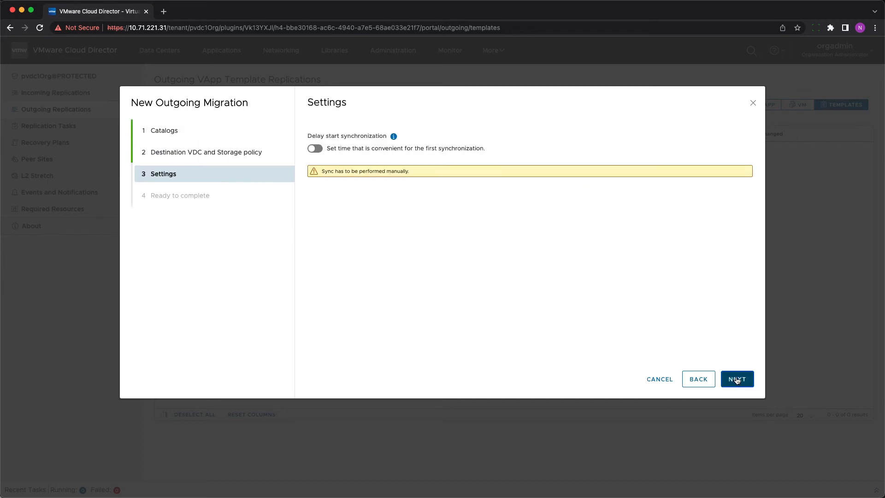
left_click(315, 148)
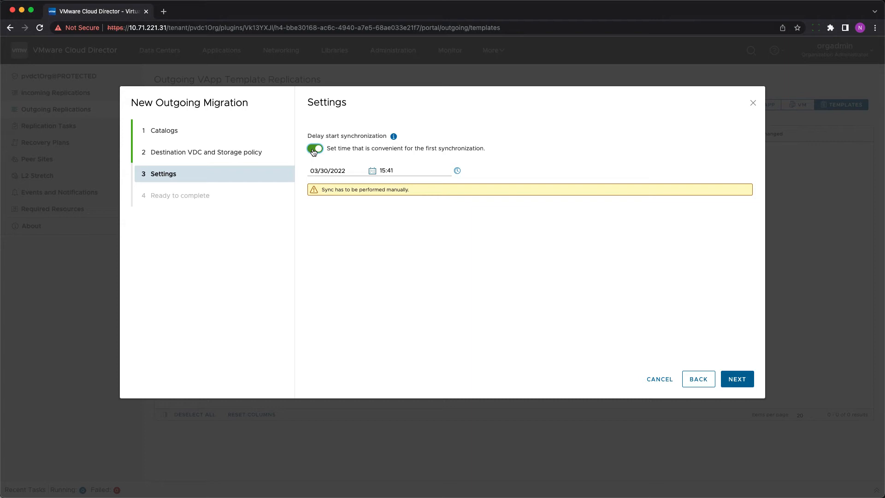
left_click(315, 148)
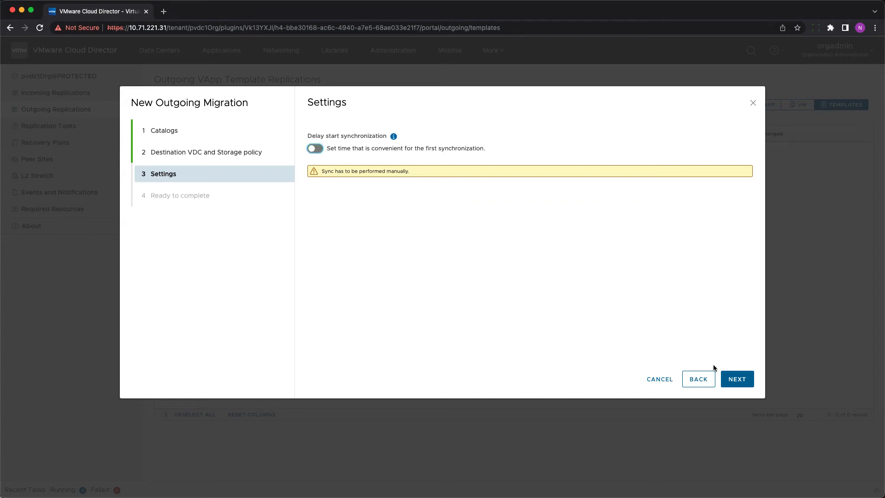
left_click(737, 379)
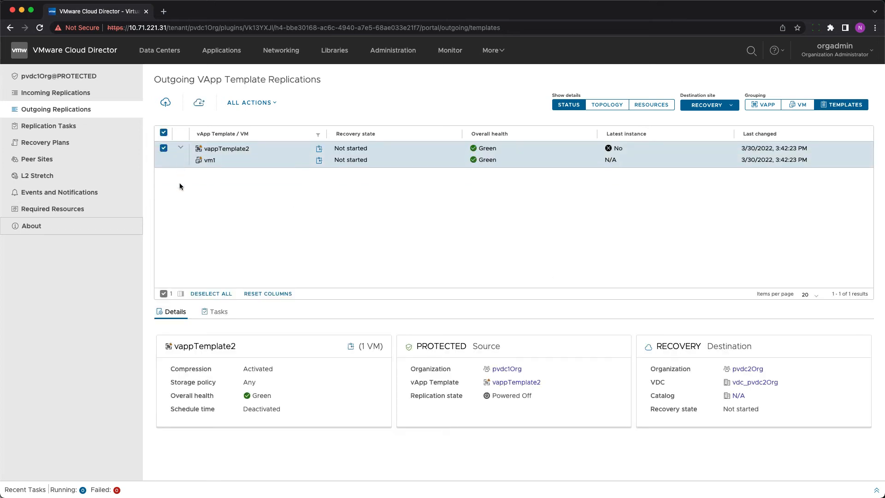
mouse_move(204, 184)
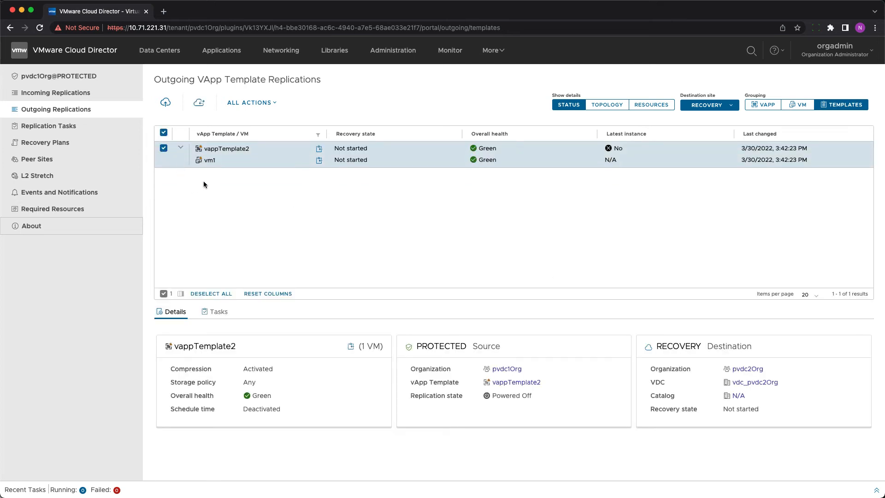
Step: Migrate the vappTemplate2 replication into rec_catalog1 of pvdc2Org via All Actions > Migrate
left_click(249, 102)
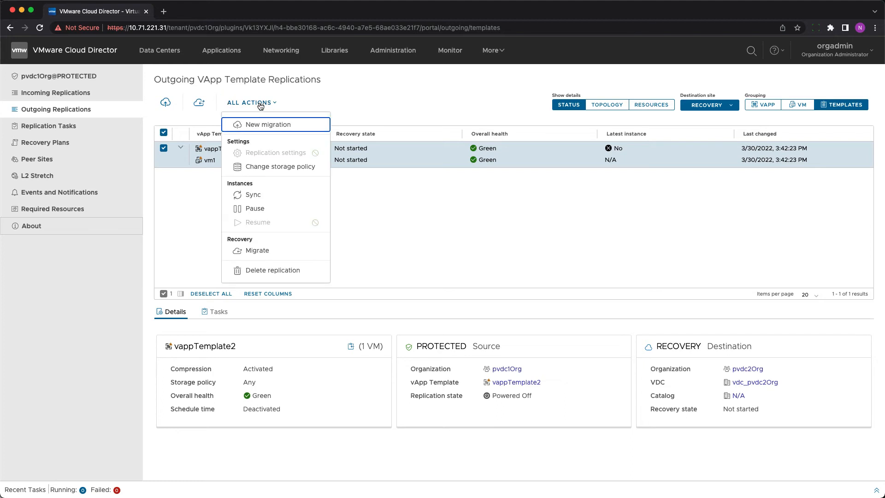
mouse_move(280, 169)
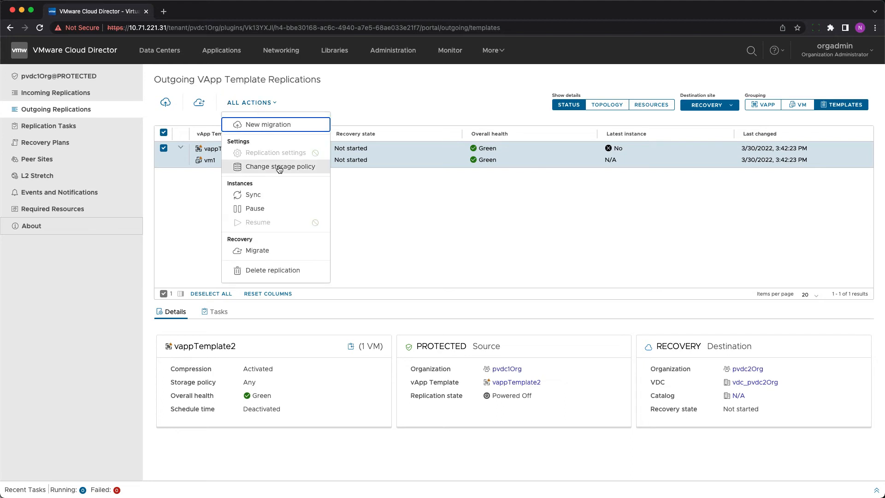
mouse_move(282, 252)
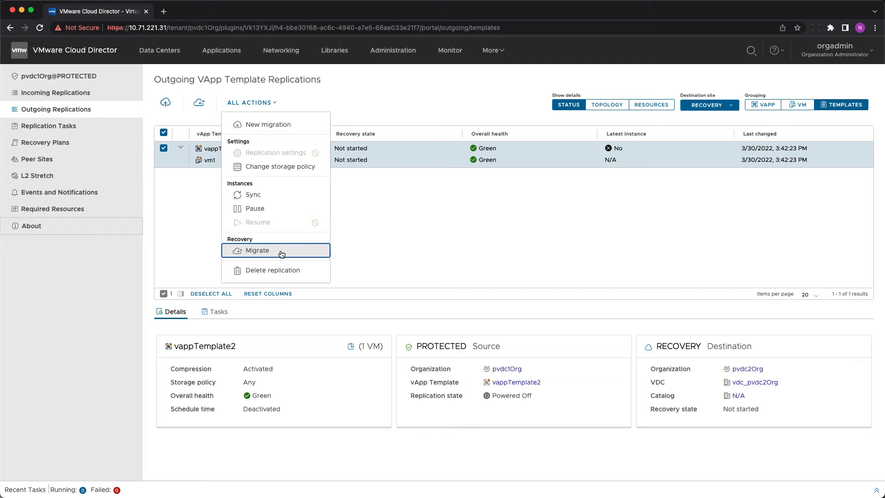
left_click(256, 251)
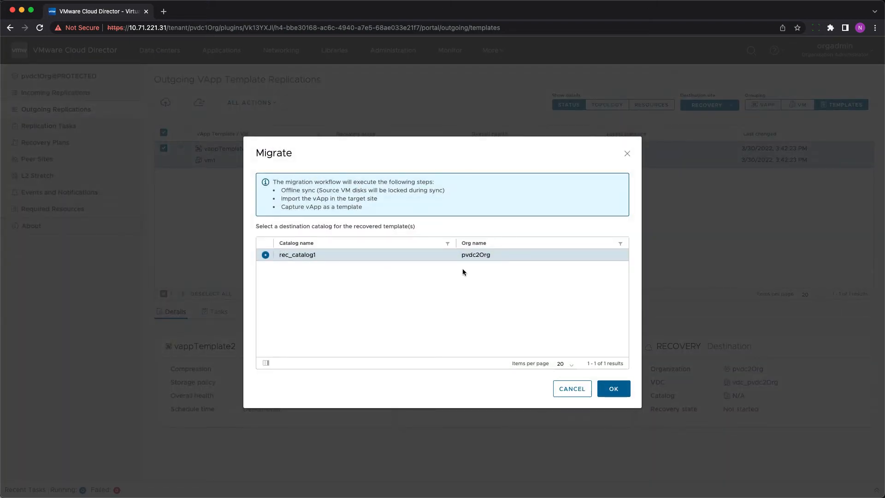
left_click(613, 388)
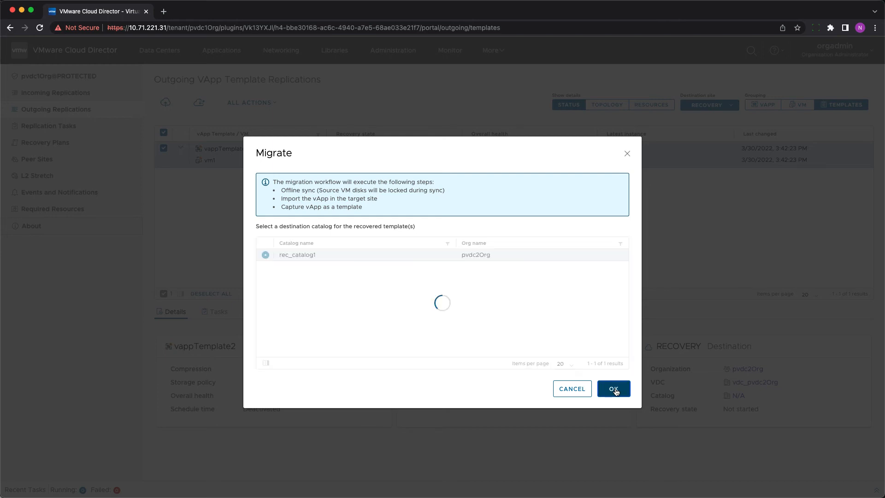
left_click(614, 388)
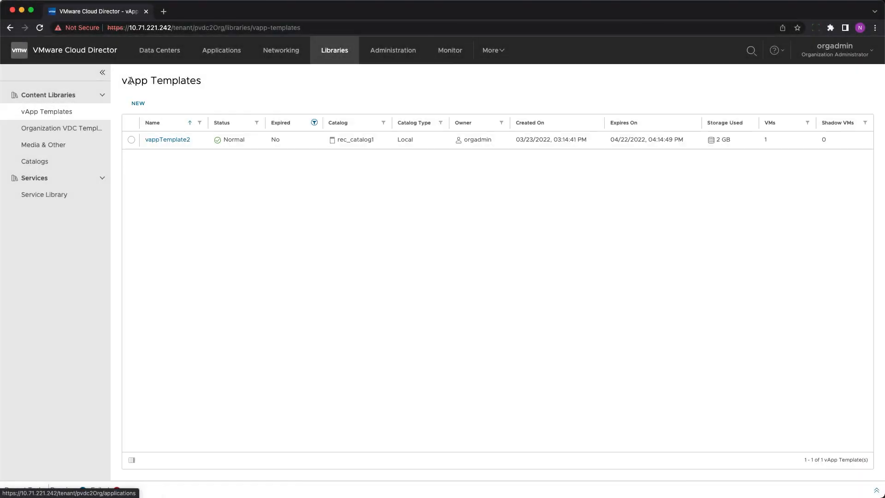
Step: Select the migrated vappTemplate2 in rec_catalog1 with Normal status and 2 GB used
left_click(131, 140)
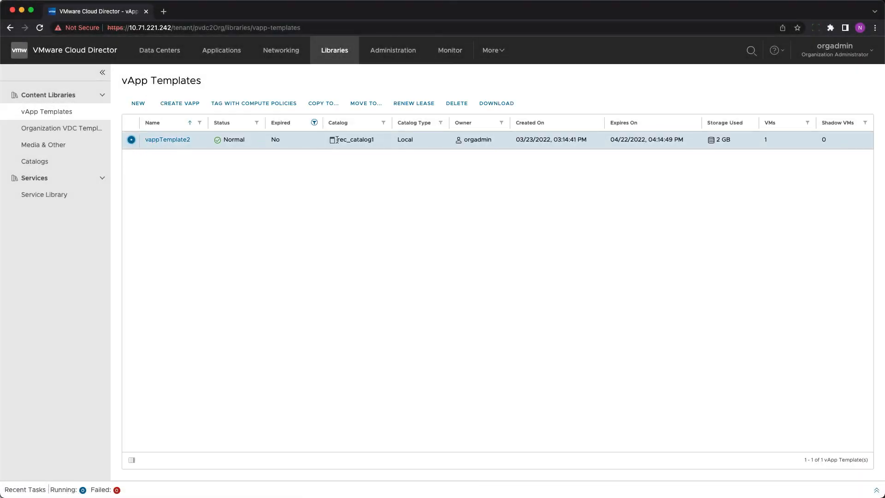